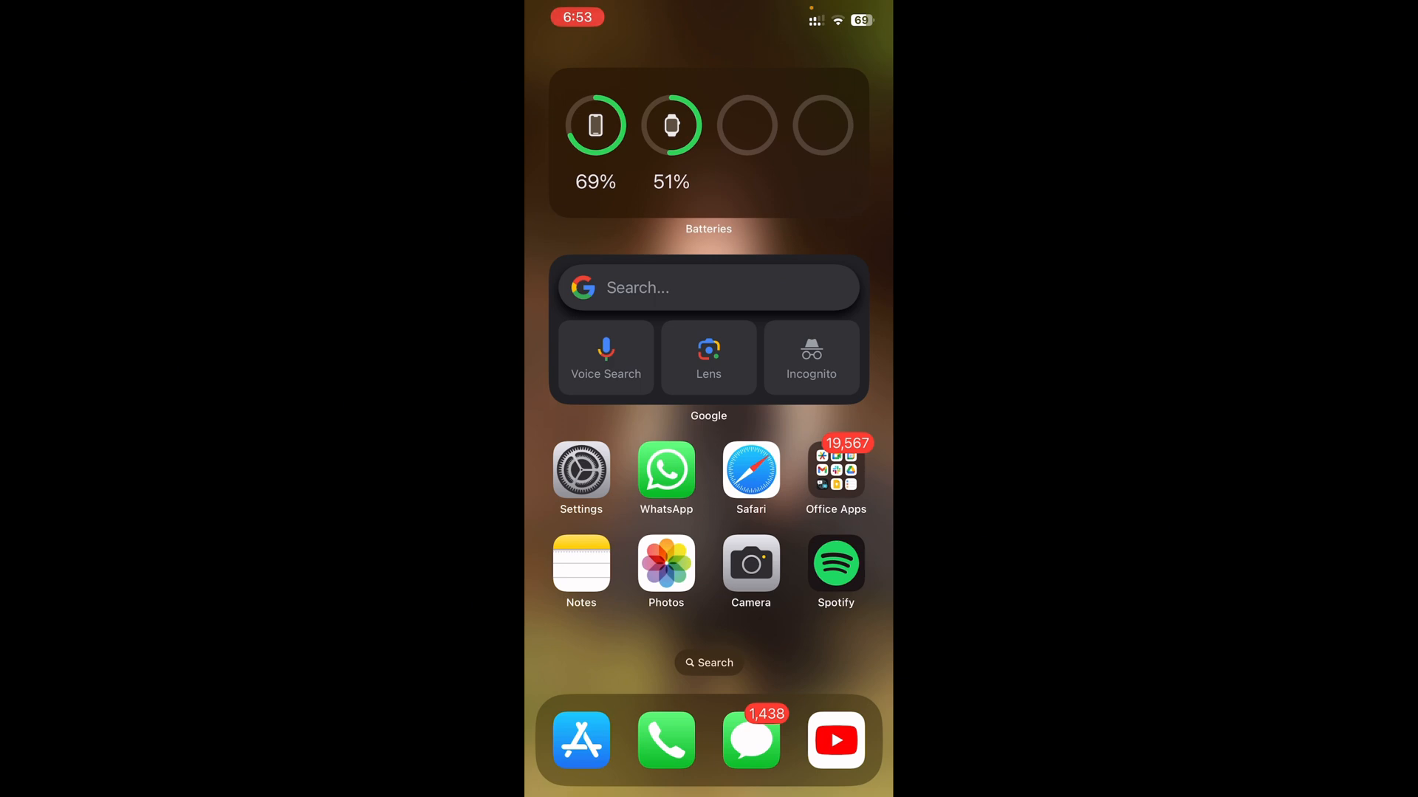
# Search the App Store for 'filmora' so the installed Filmora: Movie Maker appears in results.
pyautogui.click(582, 740)
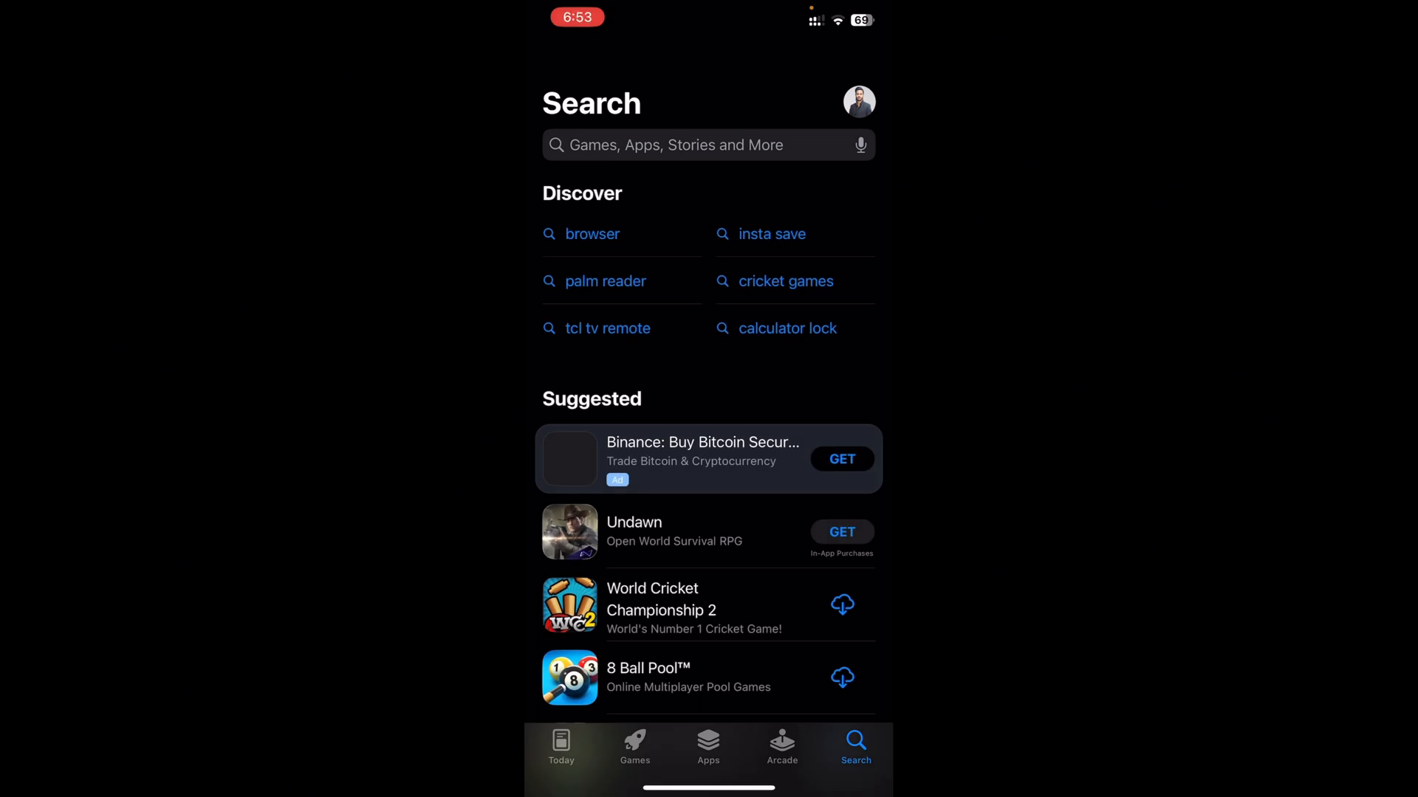
pyautogui.write('filmora')
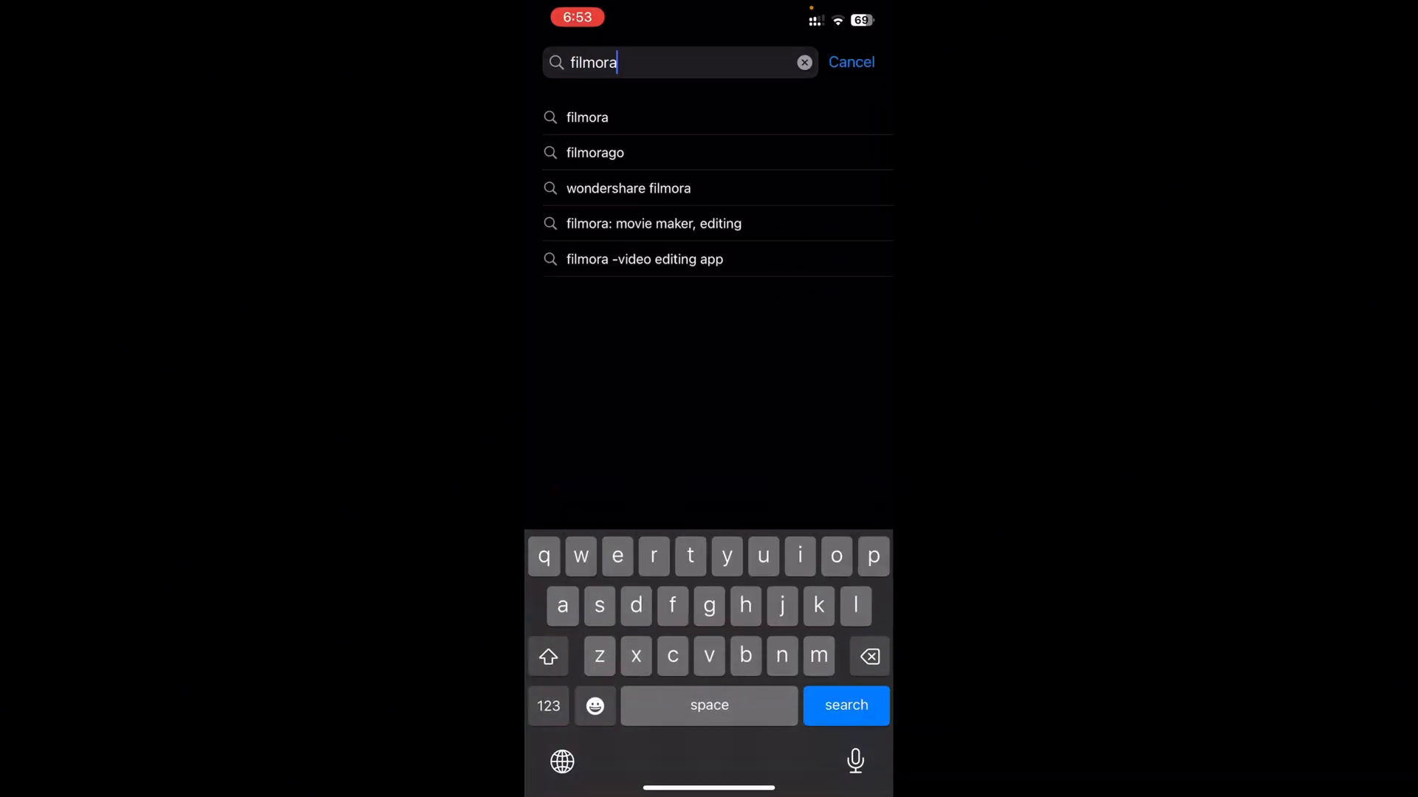
pyautogui.click(845, 706)
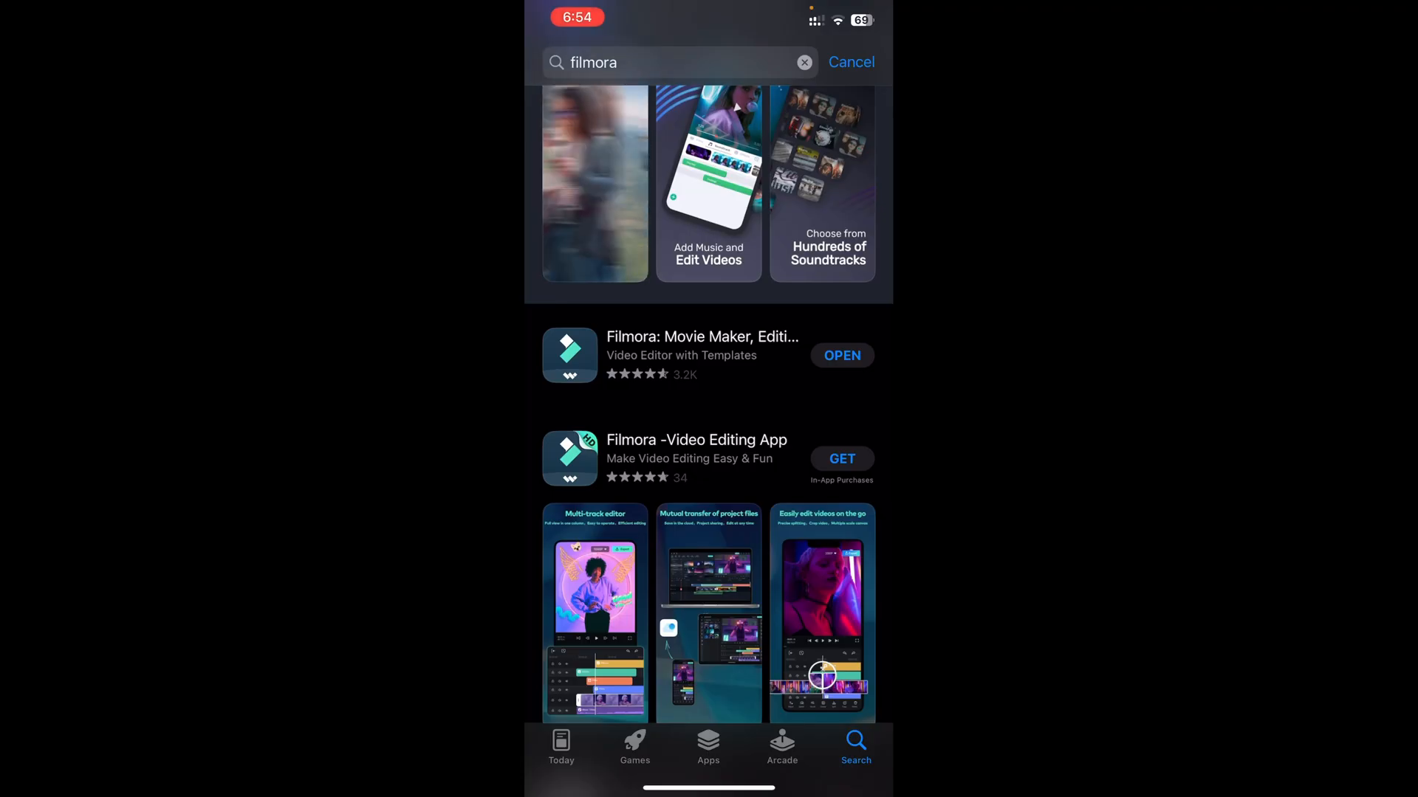
# Launch Filmora: Movie Maker from the results and browse its Edit home screen sections.
pyautogui.click(841, 356)
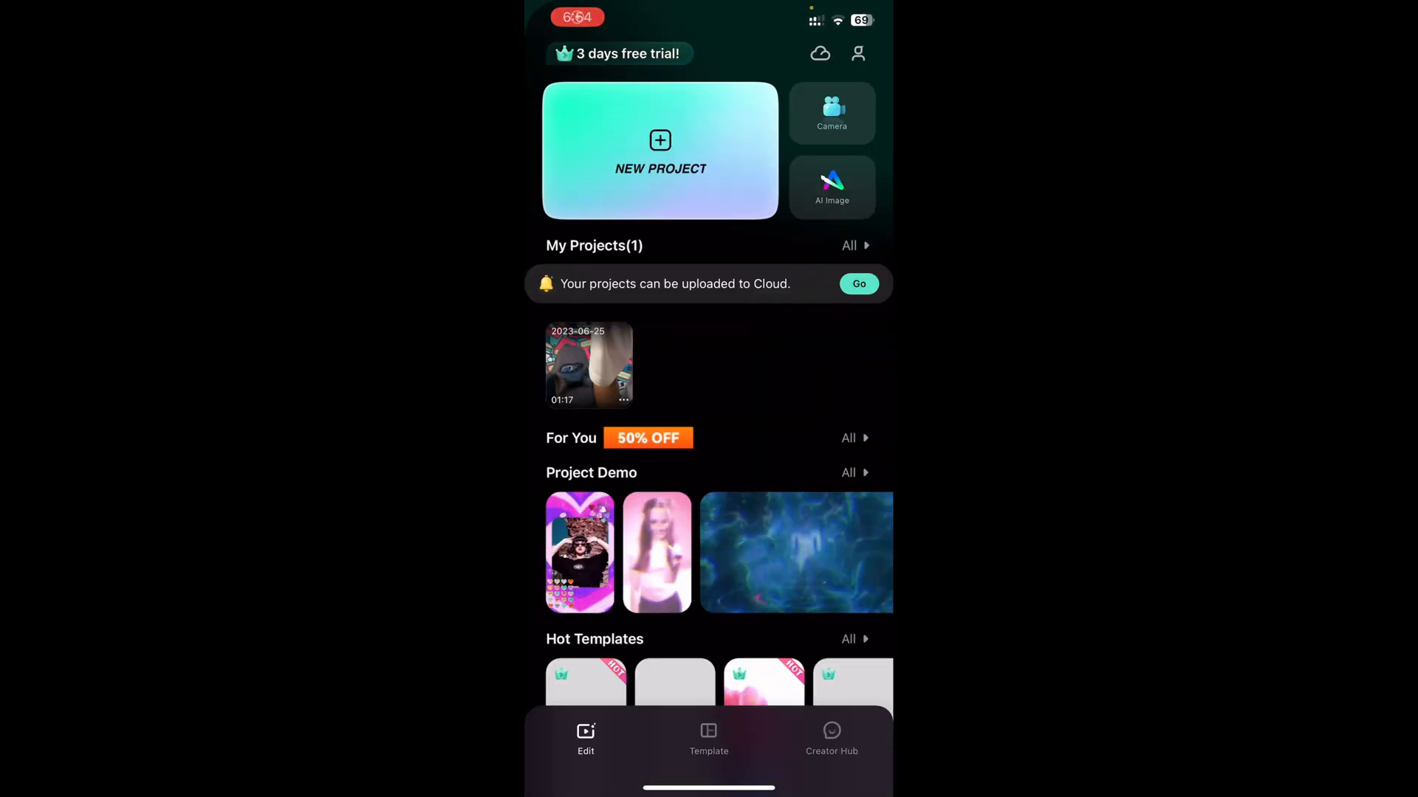
pyautogui.scroll(-3)
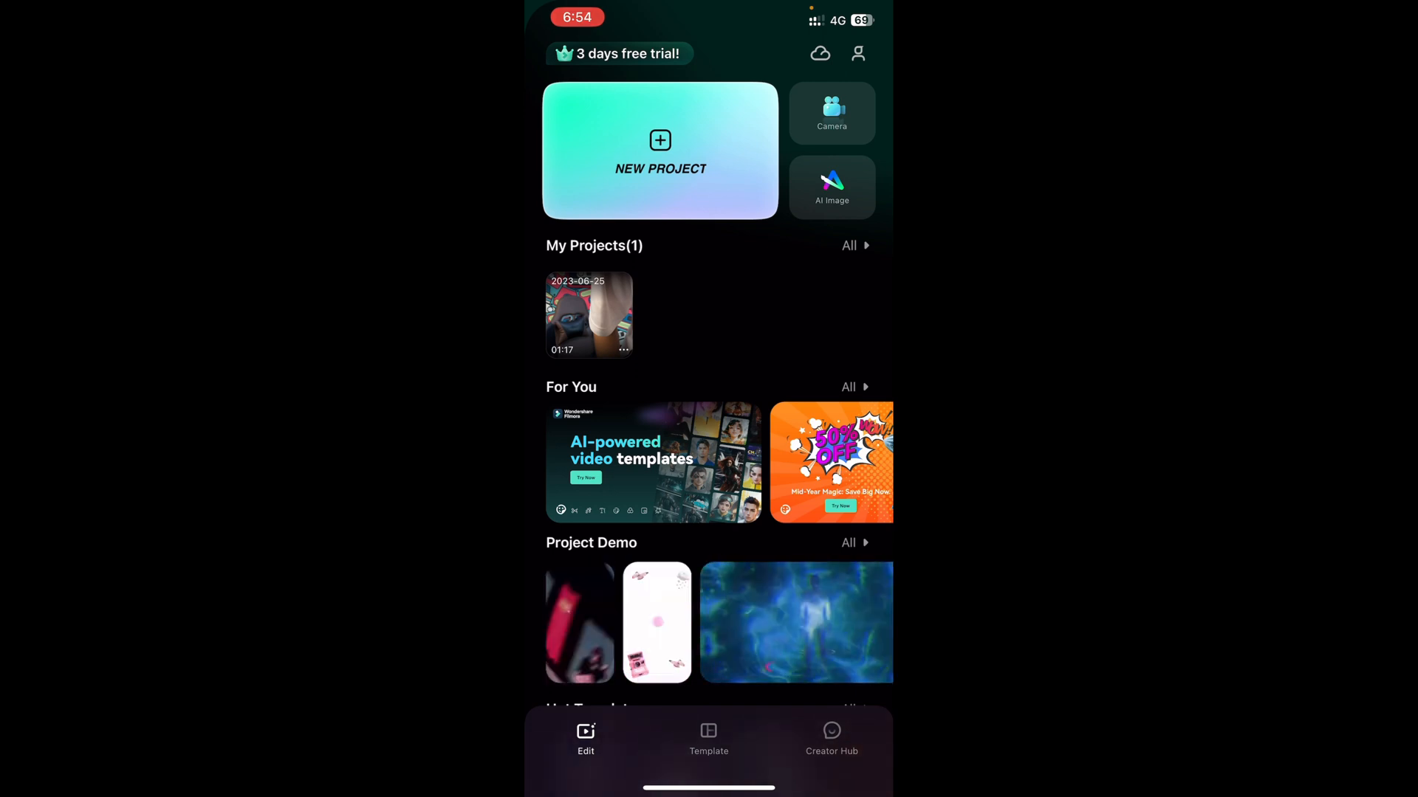
pyautogui.scroll(-3)
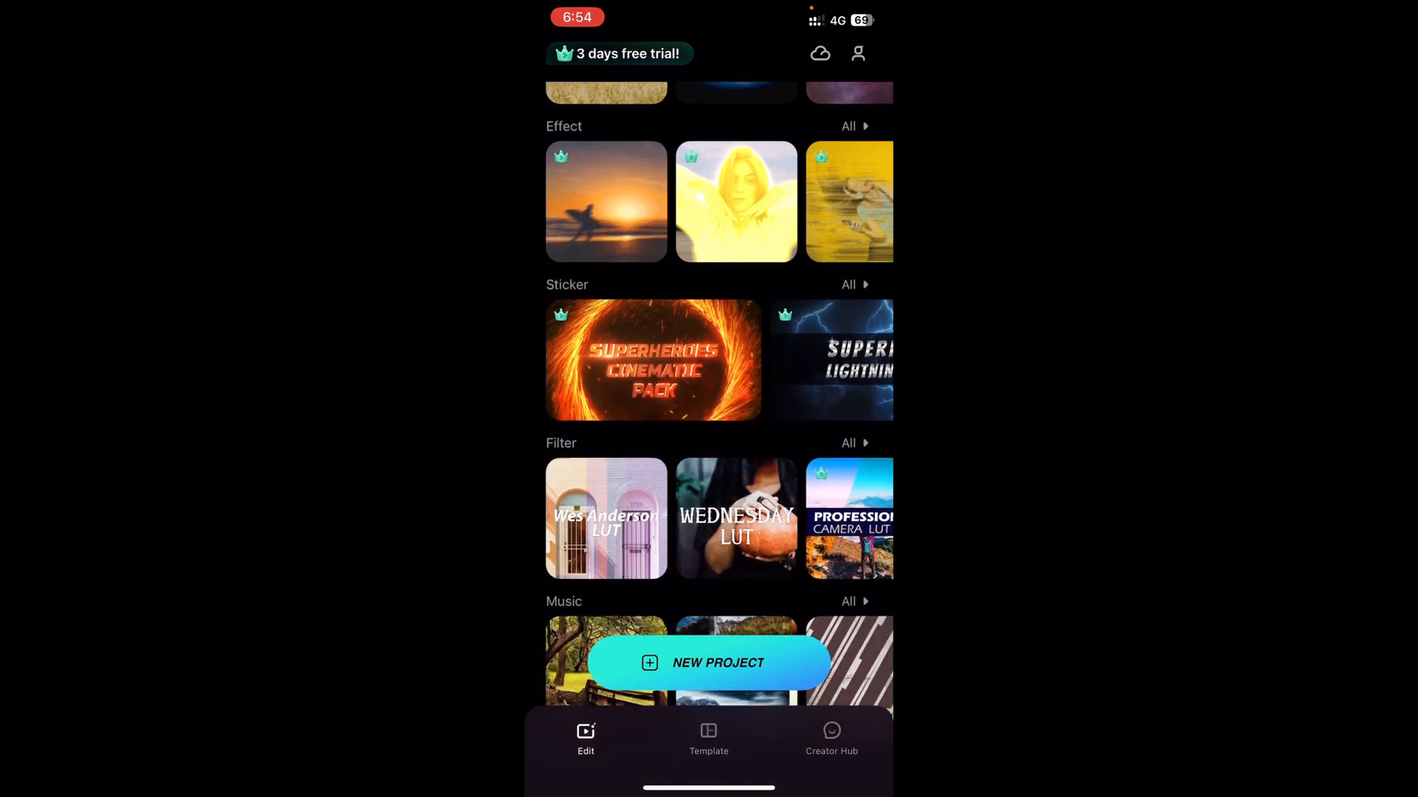
pyautogui.scroll(-3)
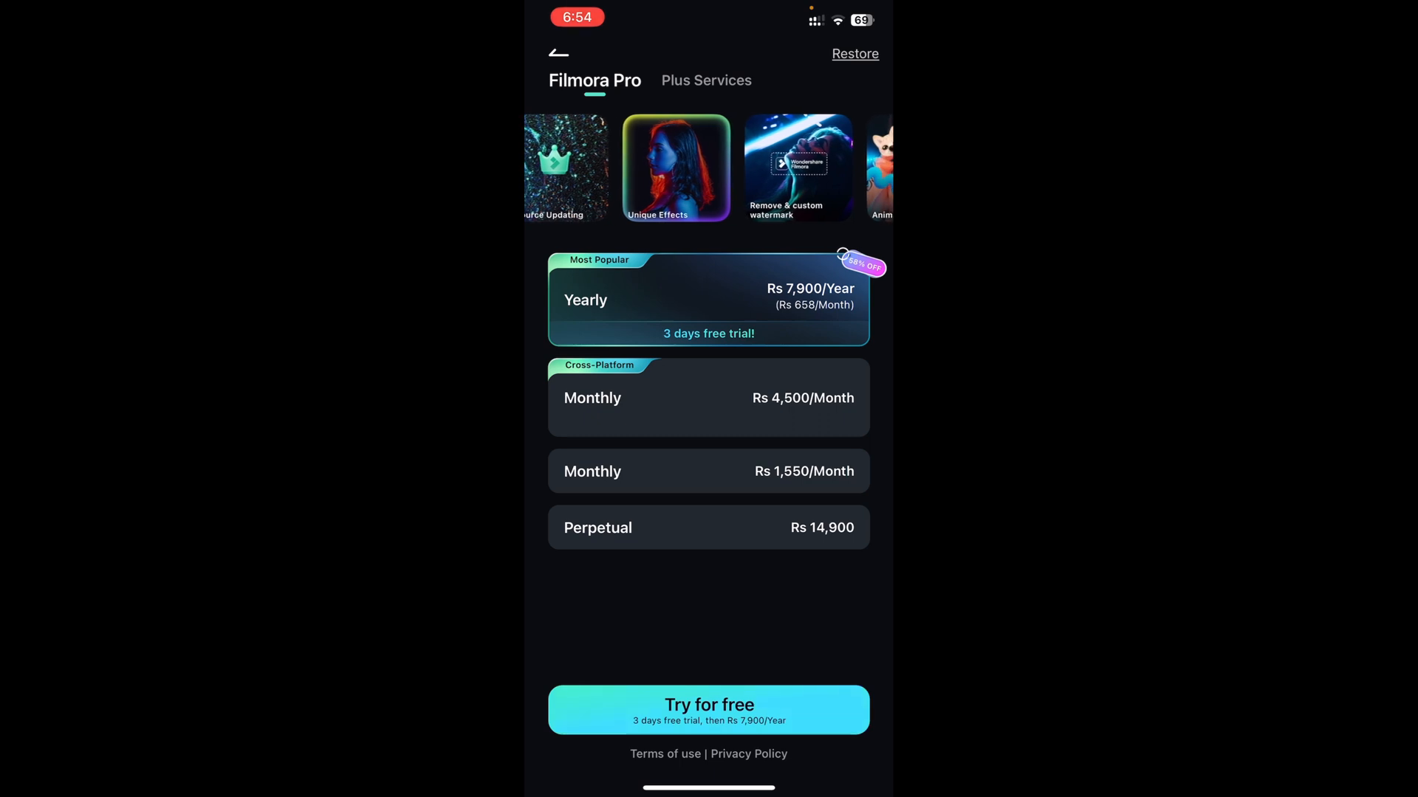
# Swipe through the Filmora Pro feature showcase beside the yearly, monthly and perpetual plans.
pyautogui.hscroll(-3)
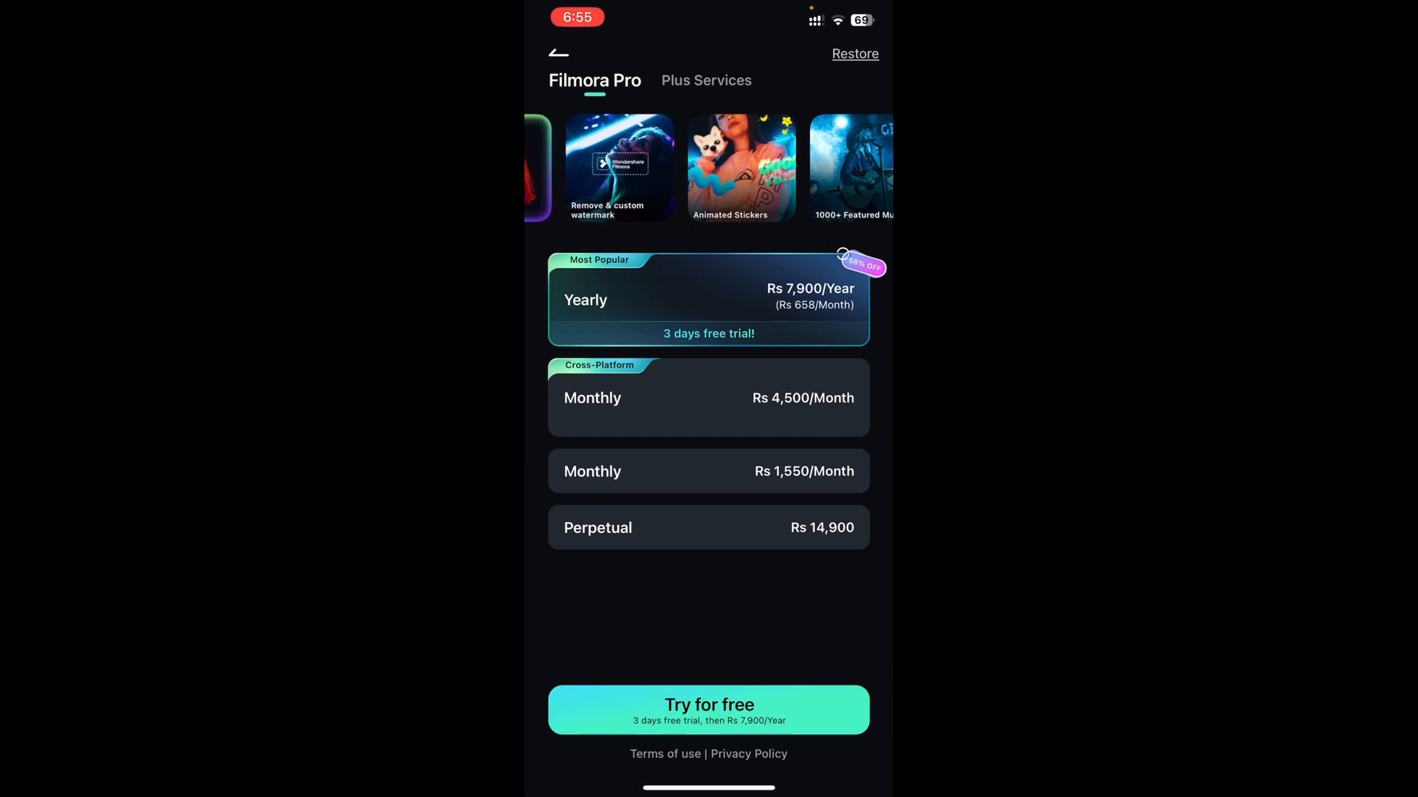
pyautogui.hscroll(-3)
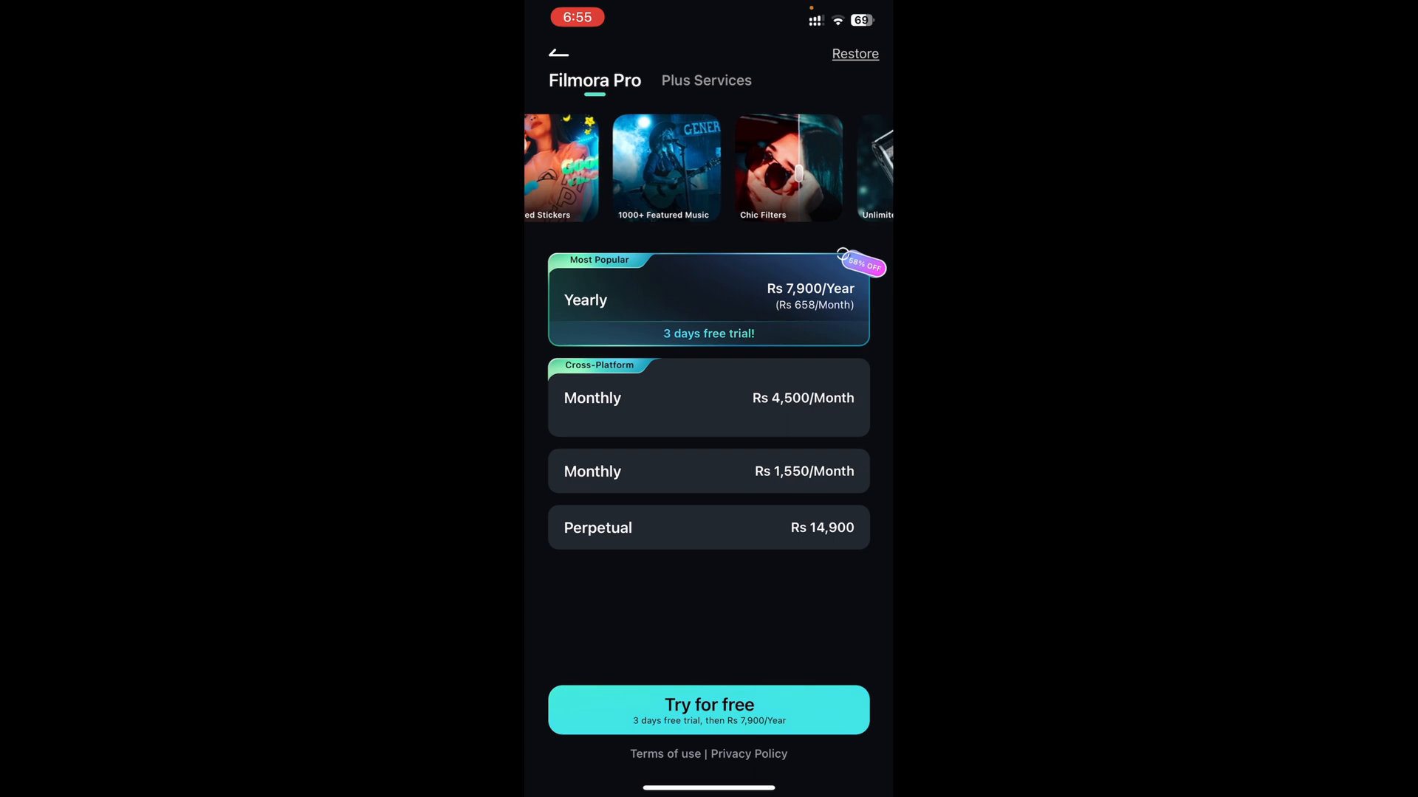
pyautogui.hscroll(-3)
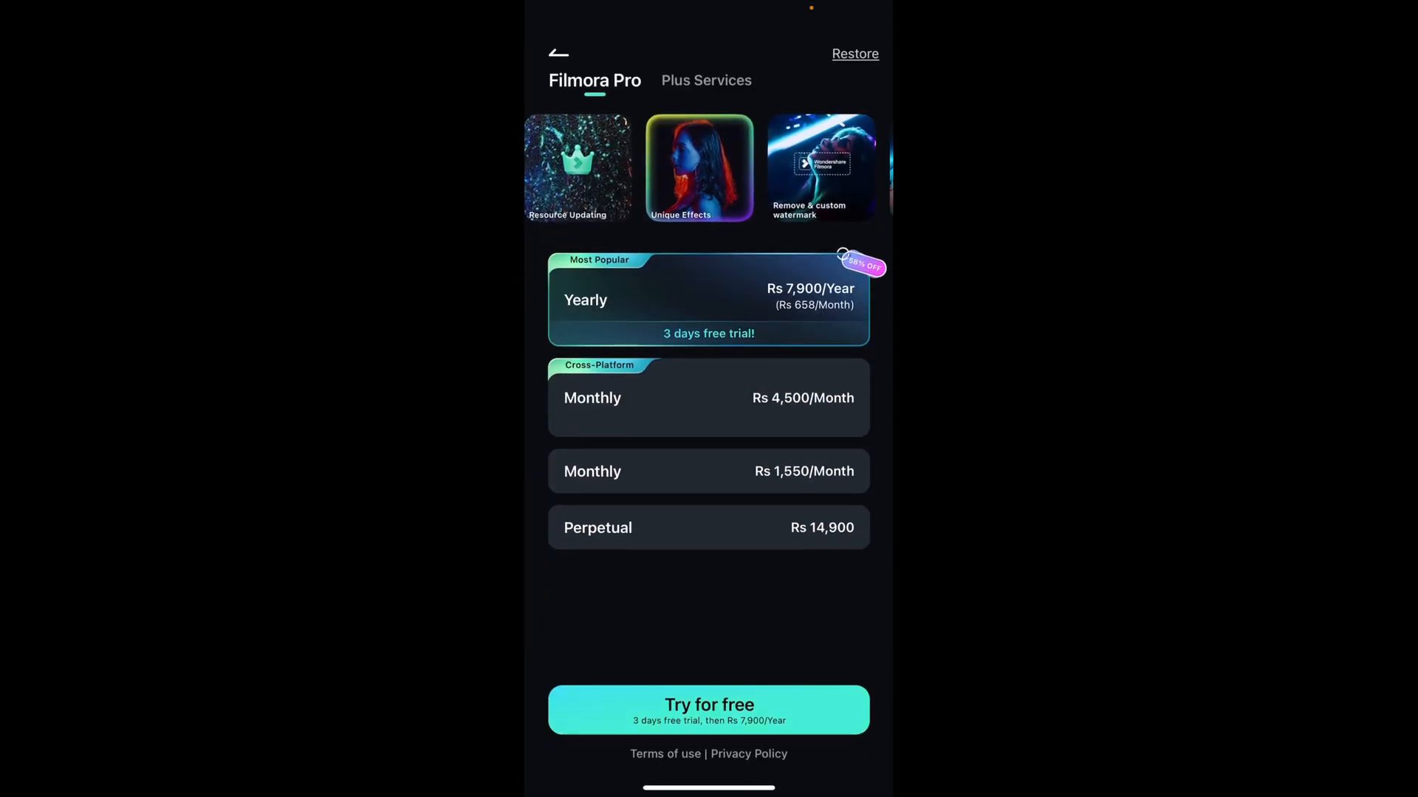
# Dismiss the Filmora Pro plans and return to the home screen with the existing project.
pyautogui.click(558, 53)
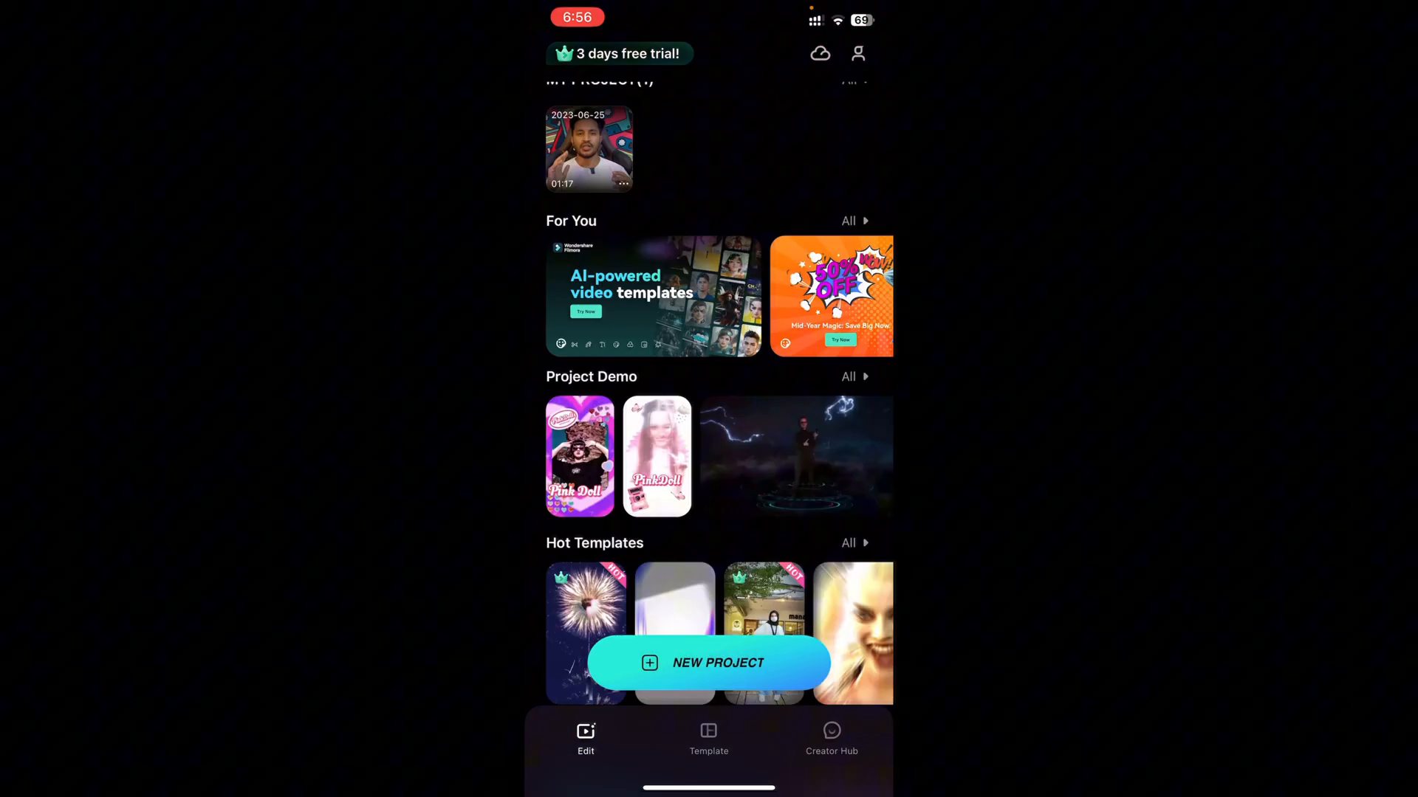
pyautogui.scroll(-3)
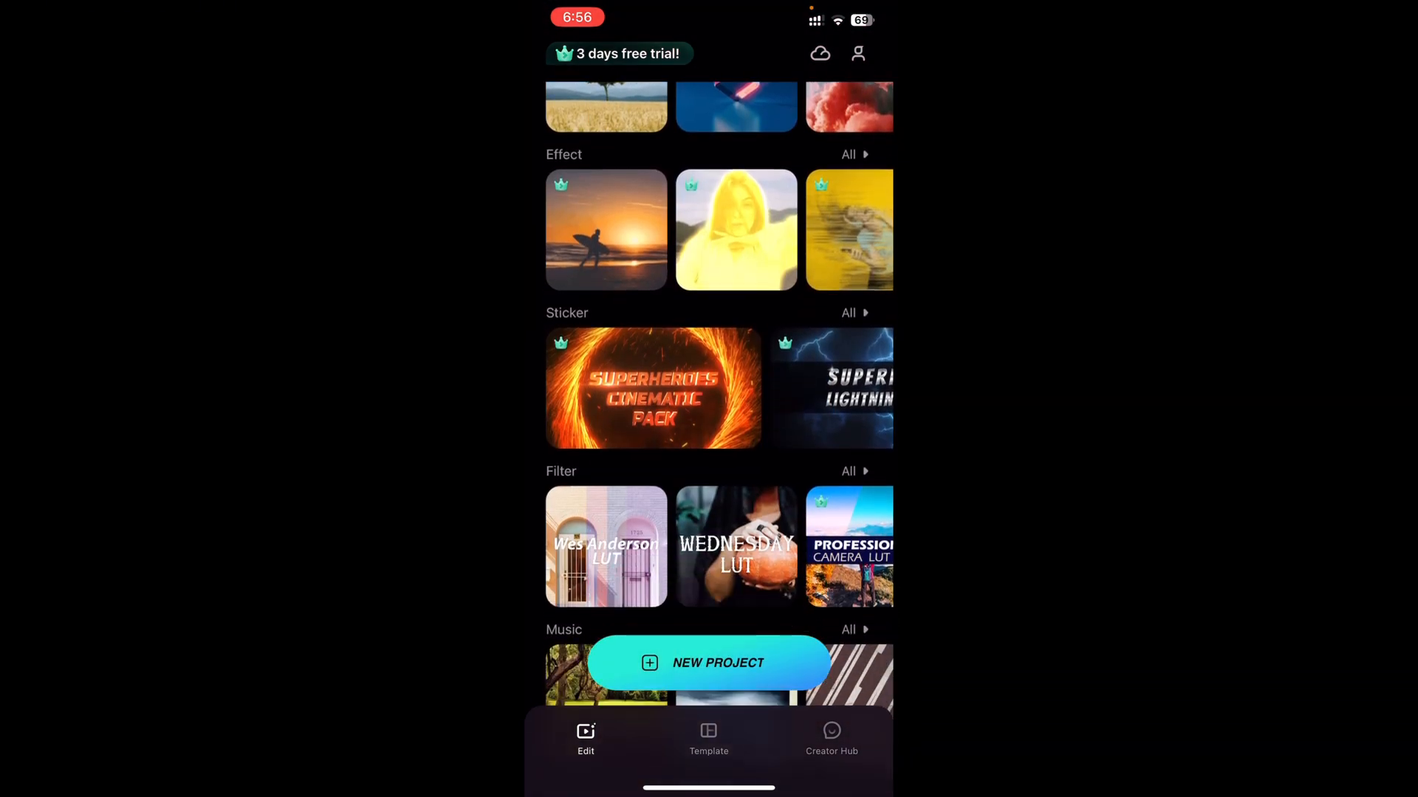
pyautogui.scroll(-3)
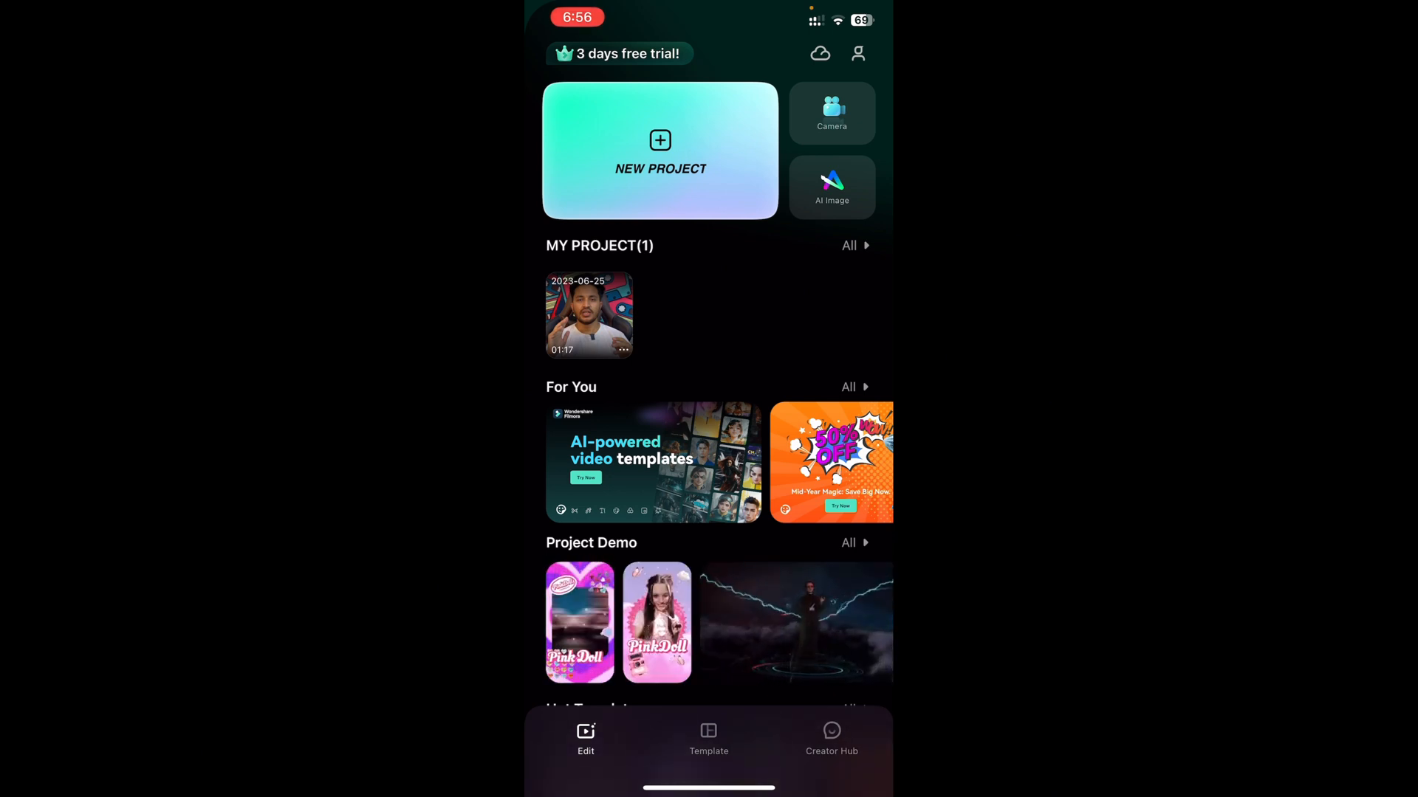
pyautogui.scroll(-3)
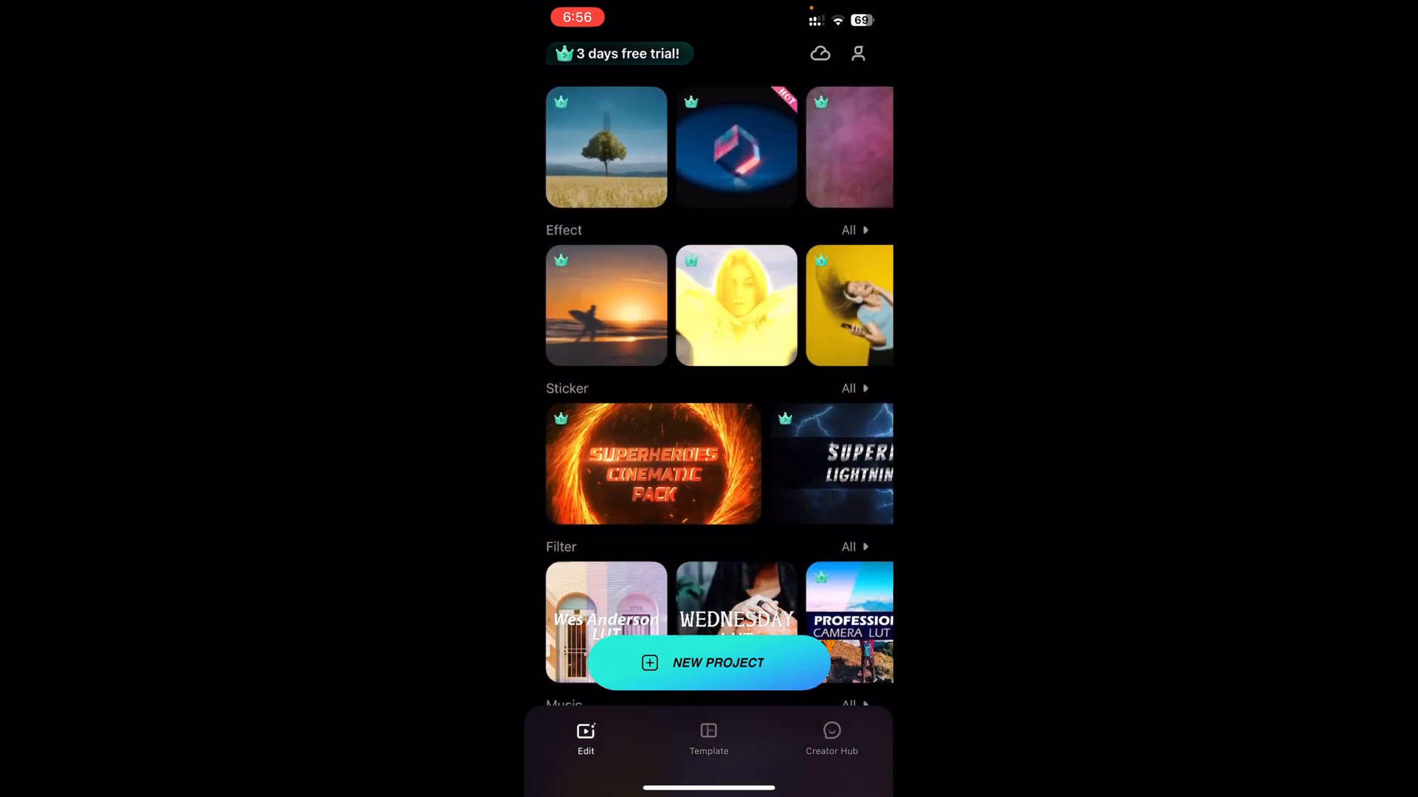
pyautogui.scroll(-3)
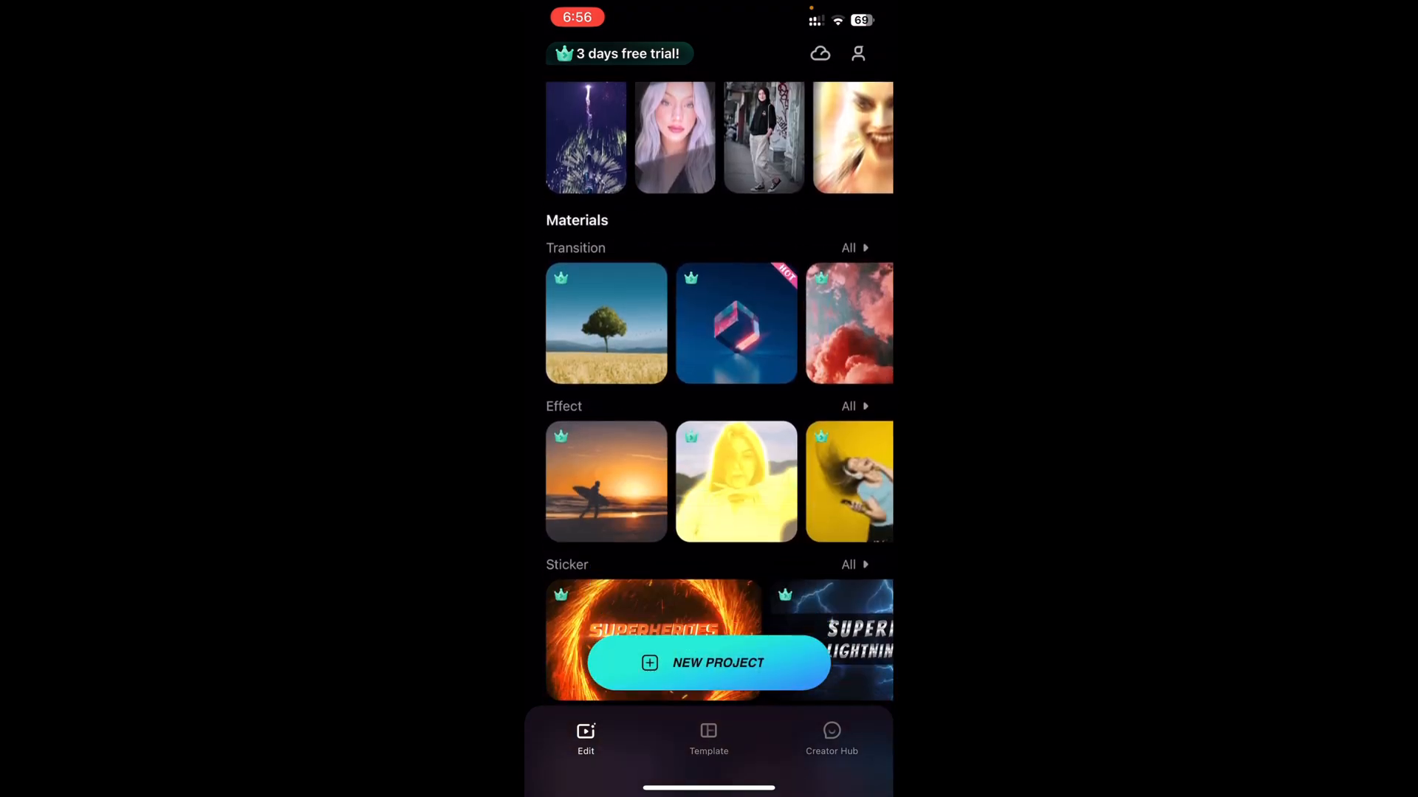